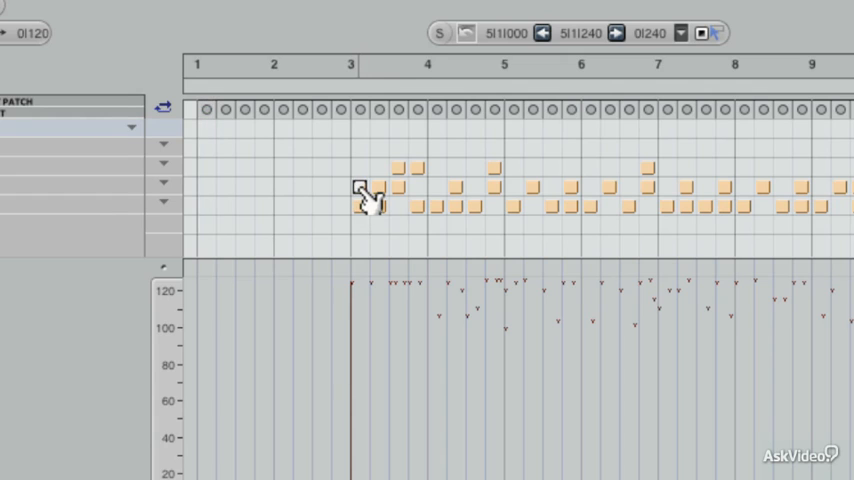
# Step the drum grid's note resolution finer twice with Cmd-Right, then coarser twice with Cmd-Left to show more bars.
pyautogui.click(208, 110)
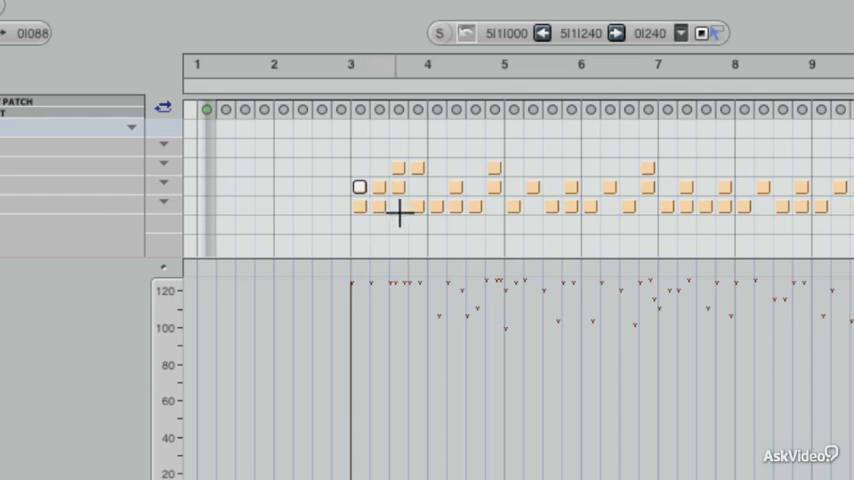
pyautogui.moveTo(590, 224)
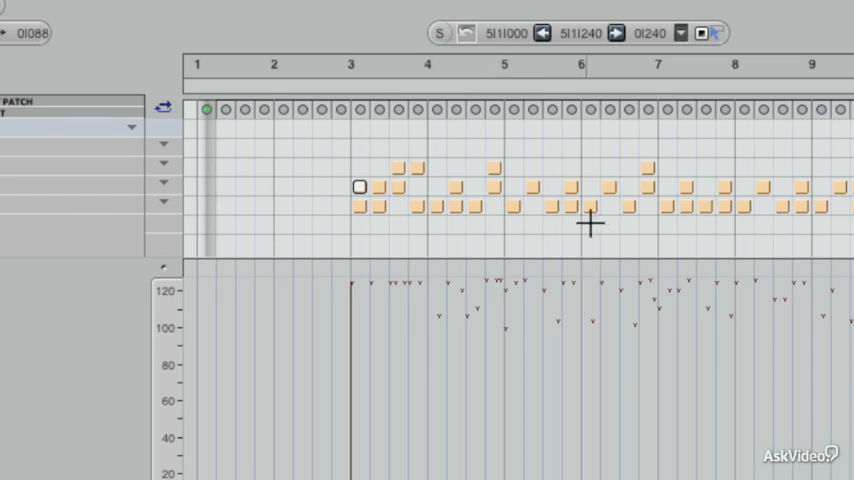
pyautogui.moveTo(444, 210)
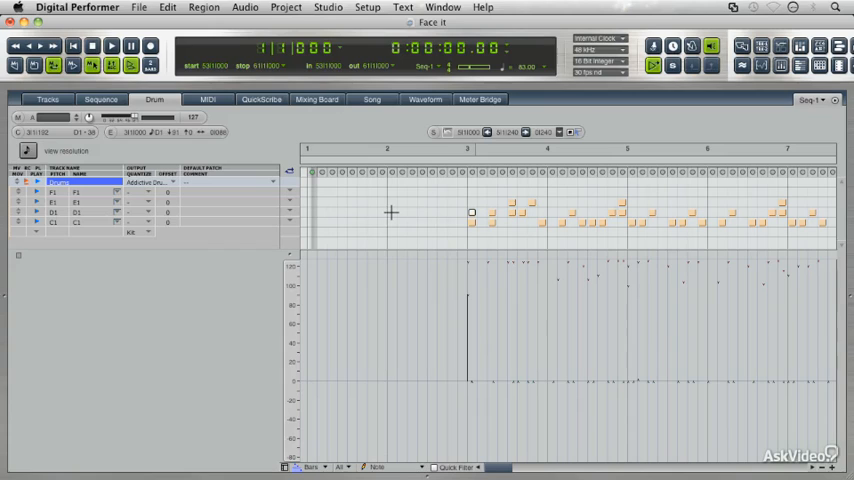
pyautogui.press('cmd+right')
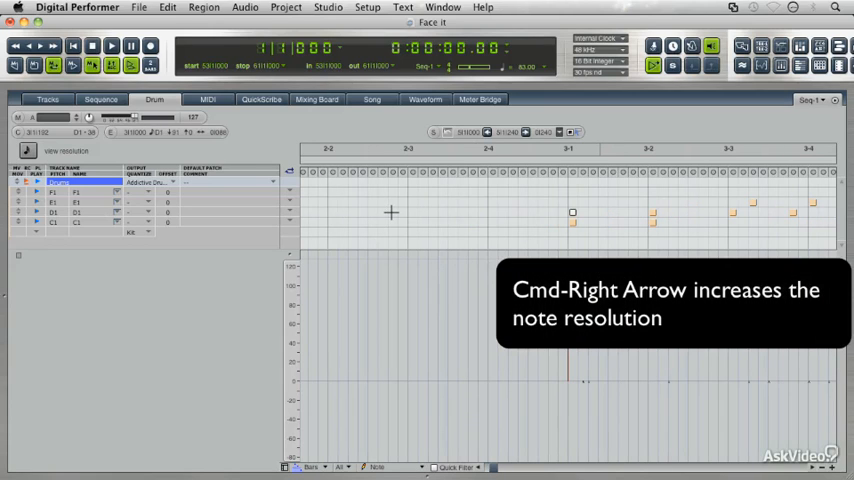
pyautogui.press('cmd+right')
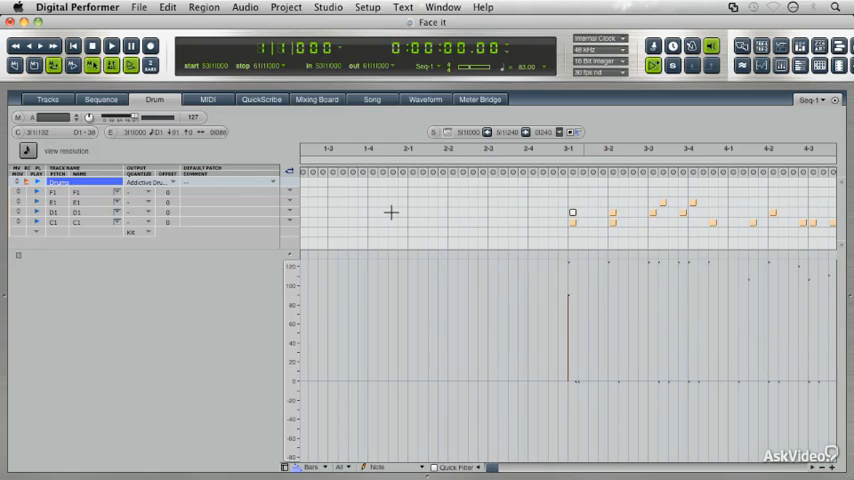
pyautogui.press('cmd+left')
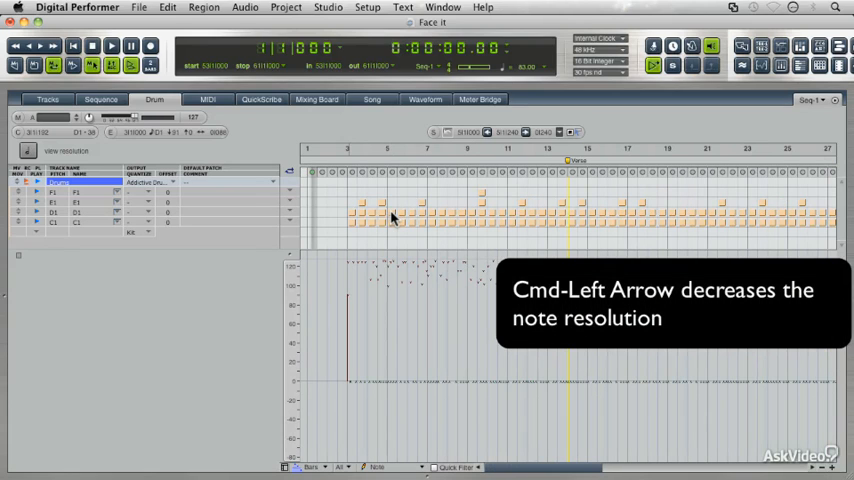
pyautogui.press('cmd+left')
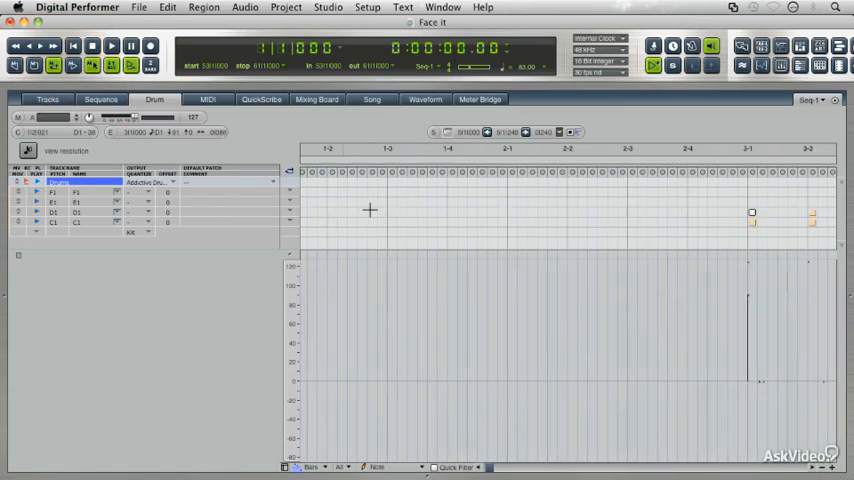
pyautogui.hscroll(3)
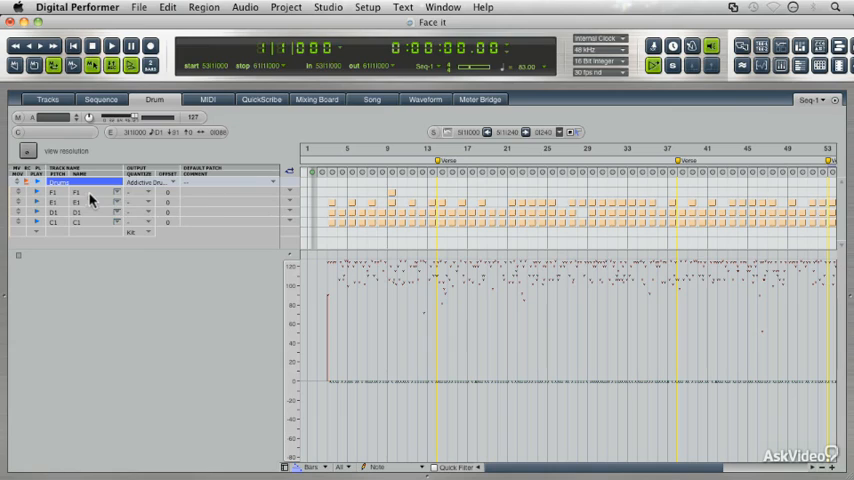
pyautogui.moveTo(90, 228)
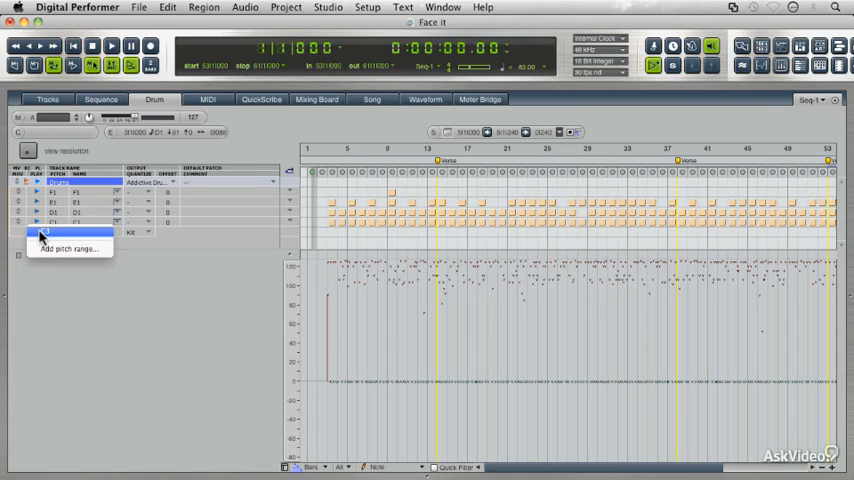
# Add a pitch range row to the drum track with C3 entered as both the lower and upper note.
pyautogui.click(68, 248)
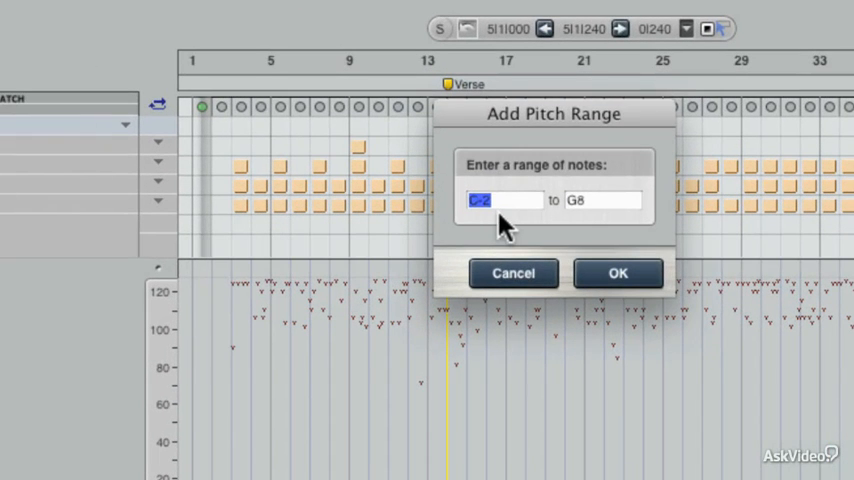
pyautogui.write('C3')
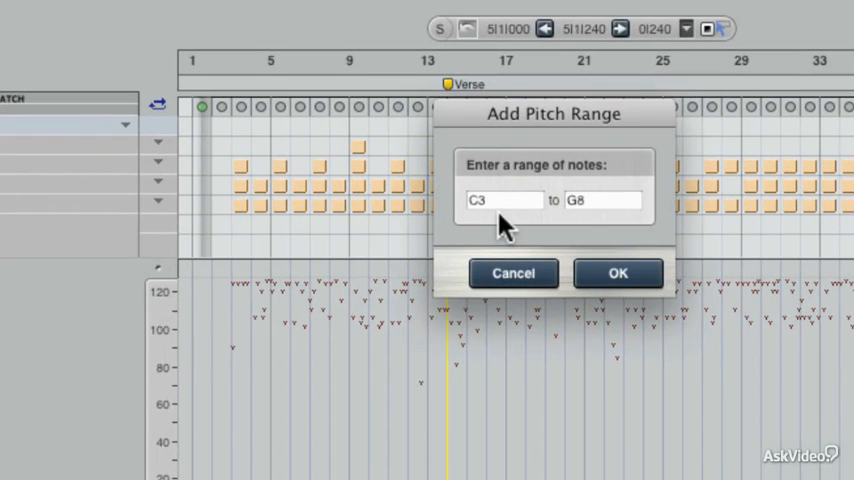
pyautogui.tripleClick(604, 200)
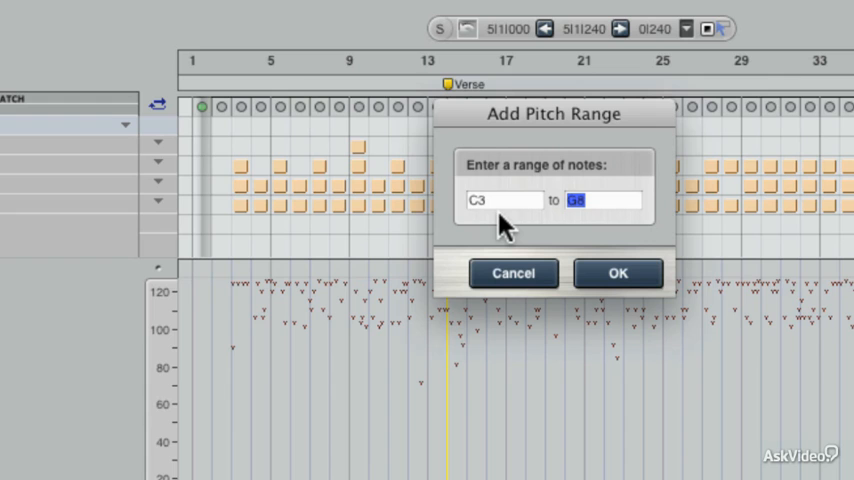
pyautogui.write('C3')
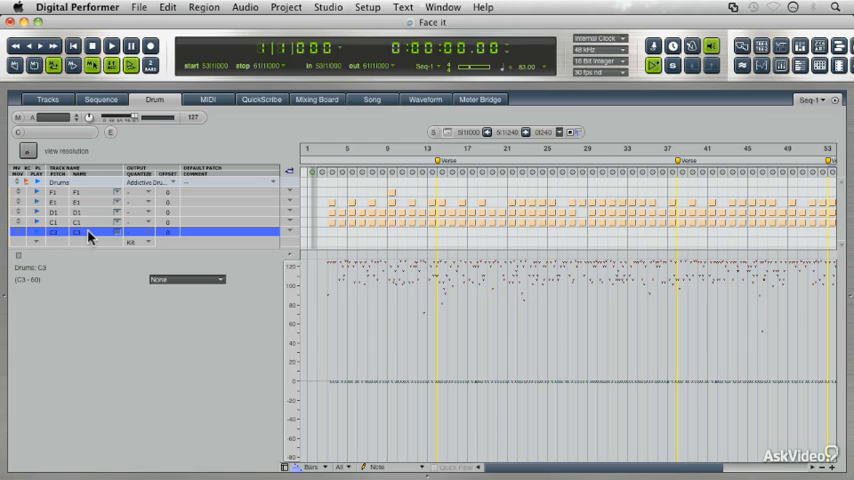
pyautogui.moveTo(118, 236)
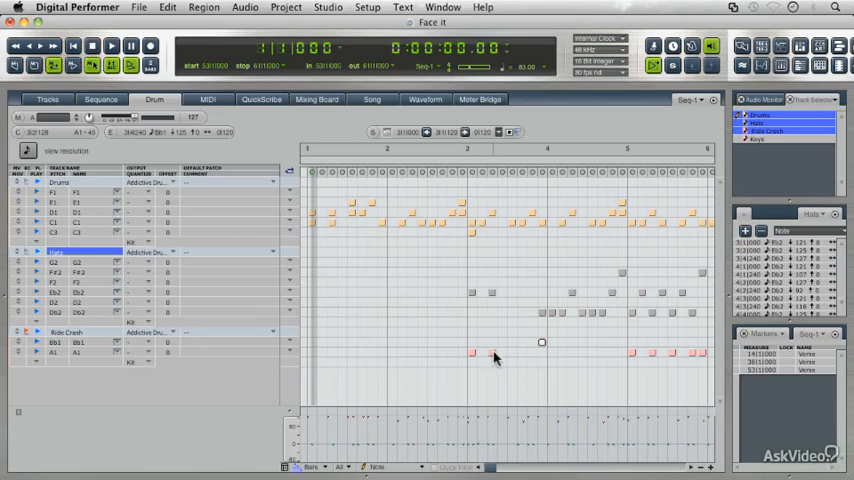
# Insert a note in the lowest drum track's grid row.
pyautogui.click(542, 344)
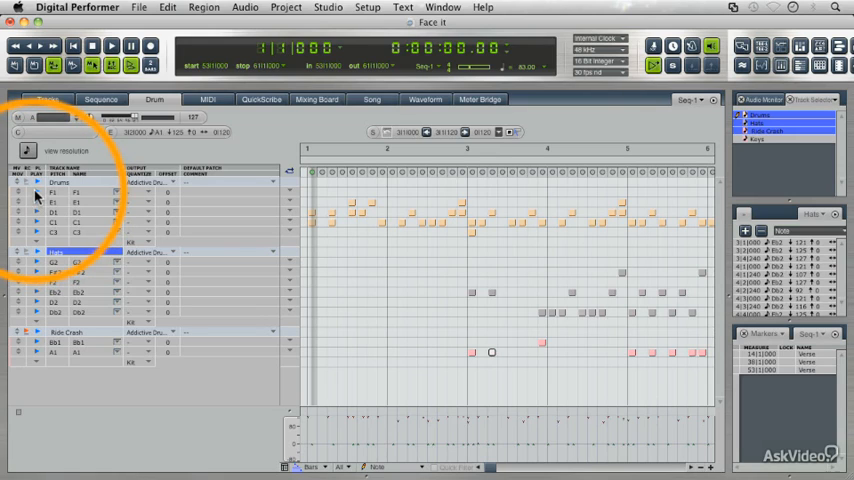
# Mute two drum pitch rows in the row list while the sequence plays back.
pyautogui.click(112, 46)
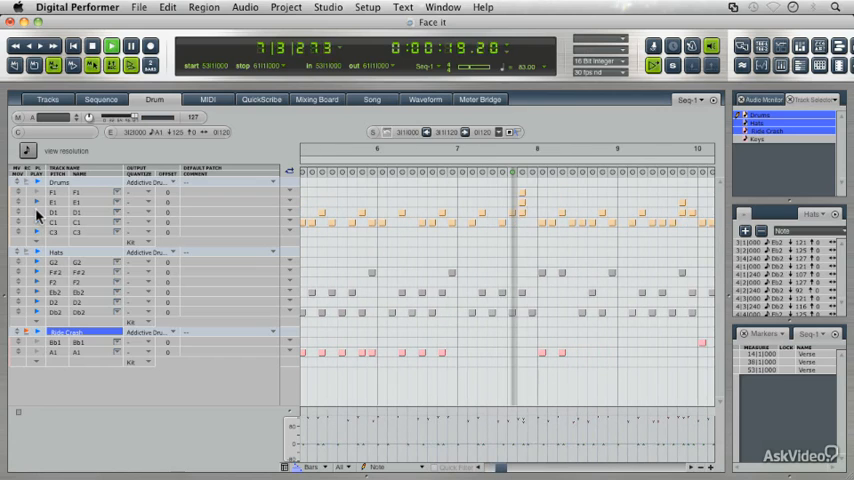
pyautogui.click(112, 46)
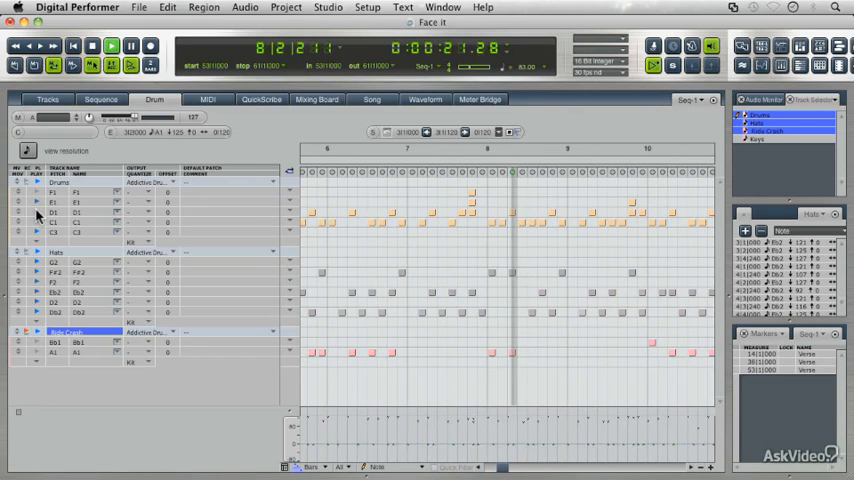